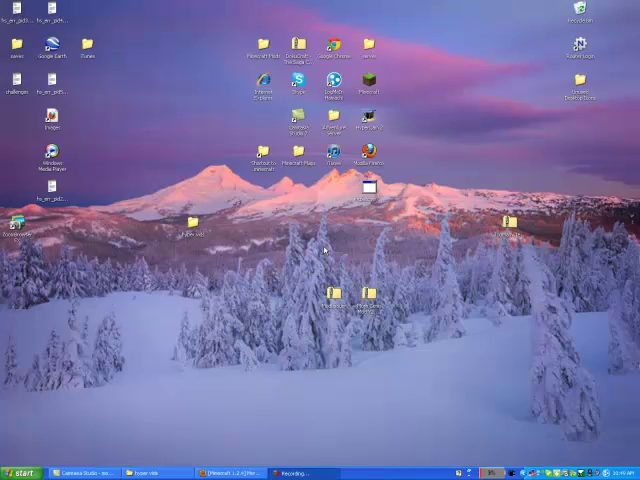
mouse_move(330, 245)
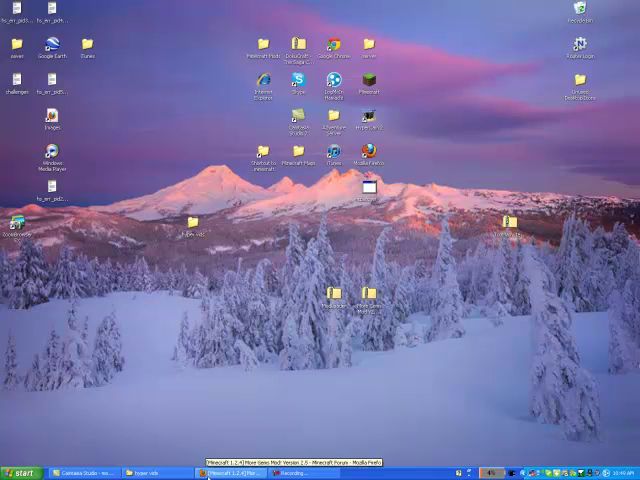
Step: Scroll past the More Gems Mod post's screenshots and recipes and follow its MediaFire download link
left_click(230, 471)
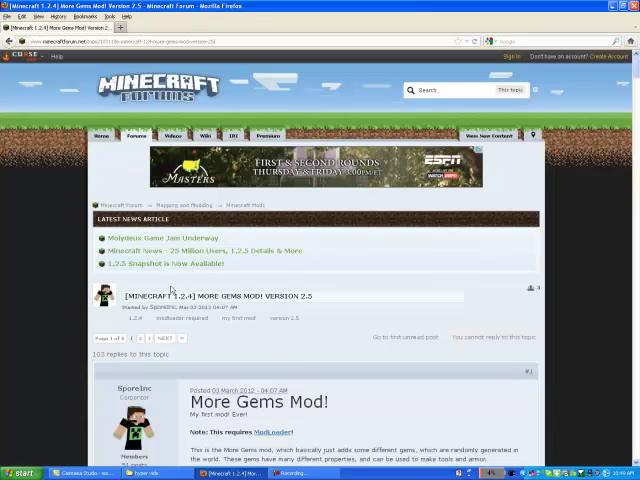
scroll("down", 3)
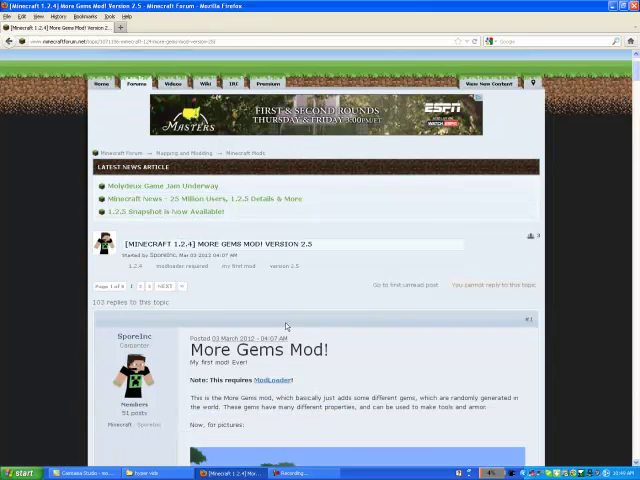
scroll("down", 3)
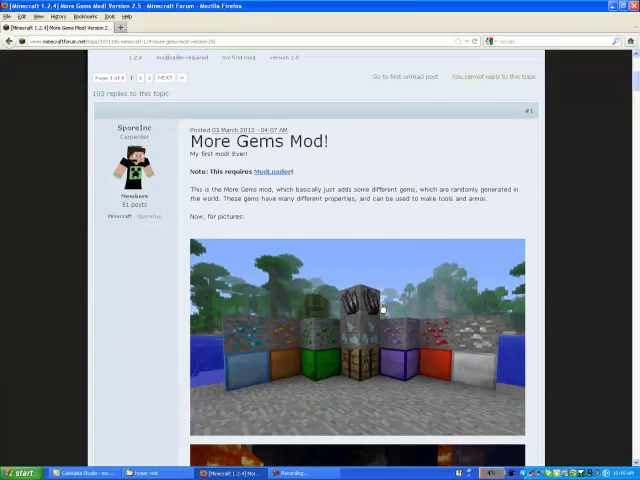
scroll("down", 3)
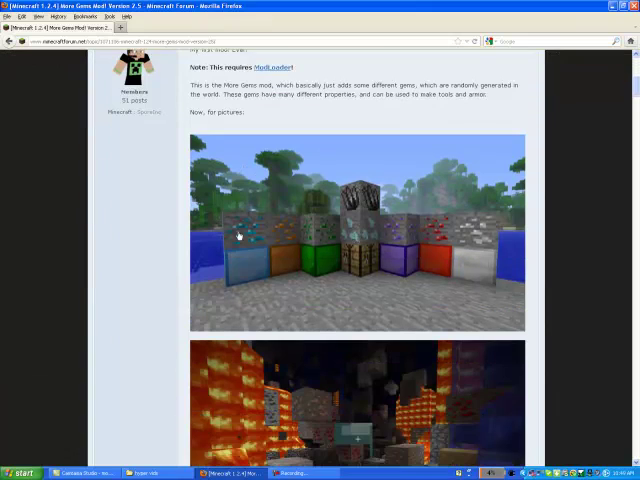
scroll("down", 3)
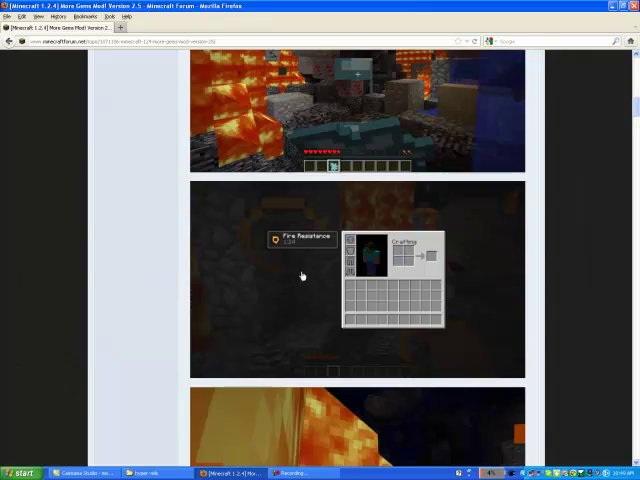
scroll("down", 3)
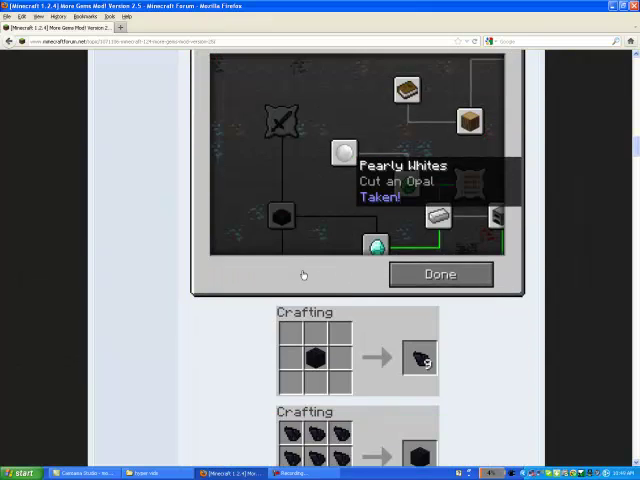
scroll("down", 3)
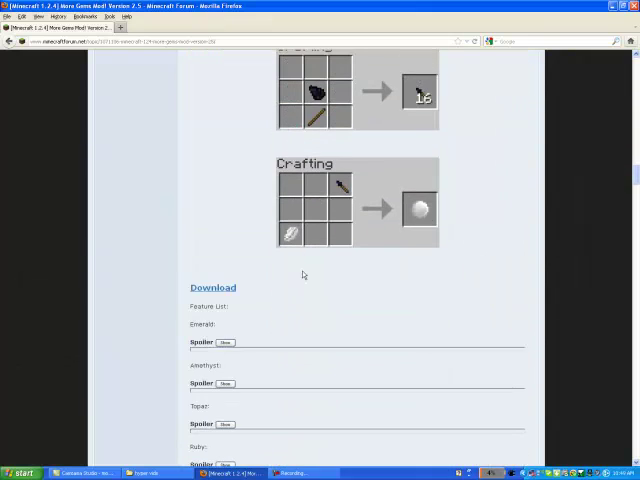
left_click(212, 288)
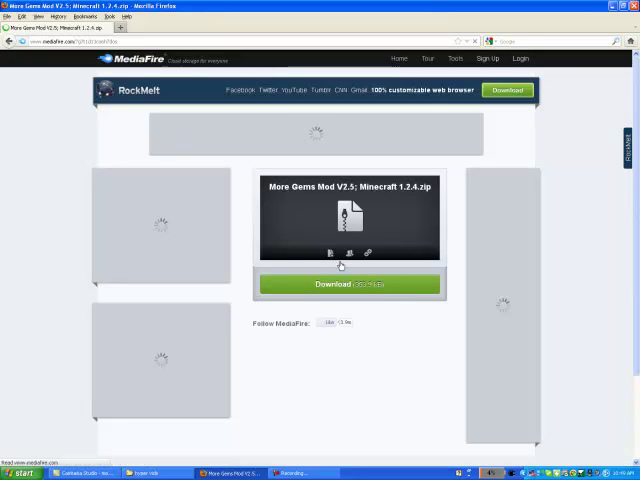
Step: Save the More Gems Mod V2.5 zip from MediaFire, then close the Downloads window
left_click(348, 283)
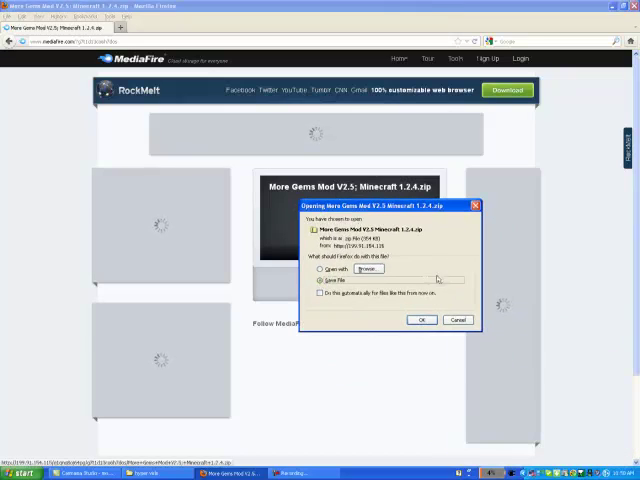
left_click(326, 281)
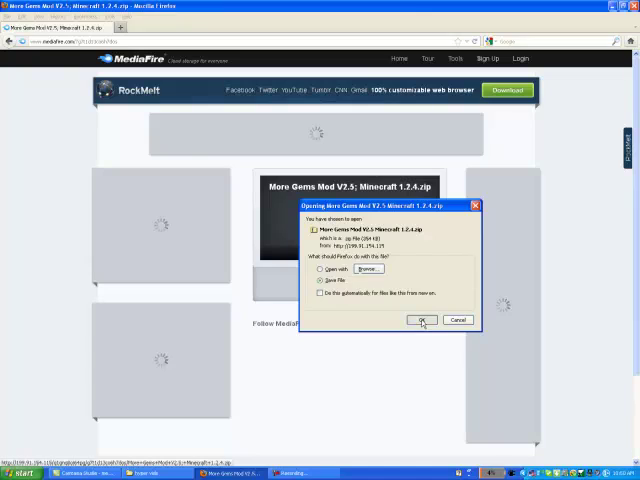
left_click(421, 320)
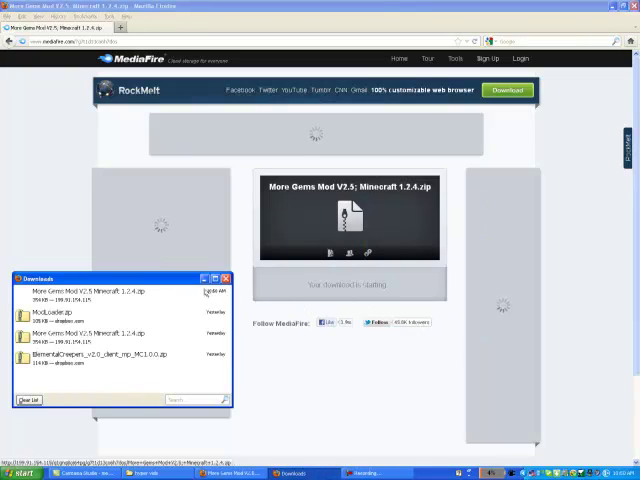
left_click(227, 278)
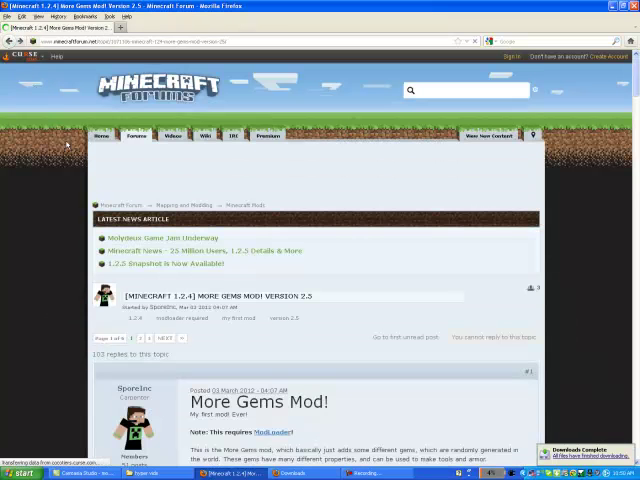
Step: Scroll Risugami's Mods post to the Windows install steps and ModLoader 1.2.4 download links
scroll("down", 3)
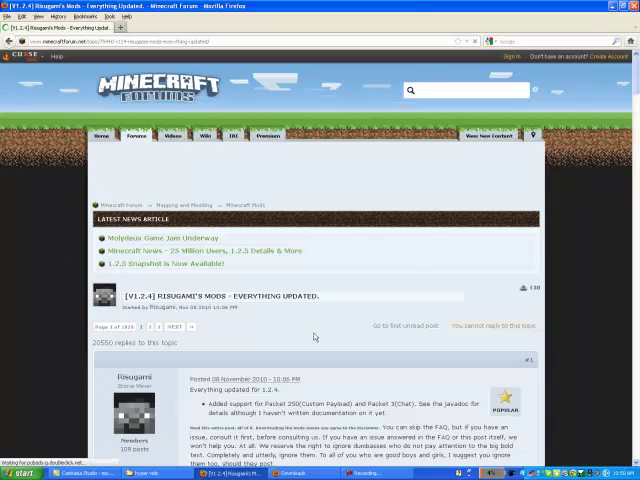
scroll("down", 3)
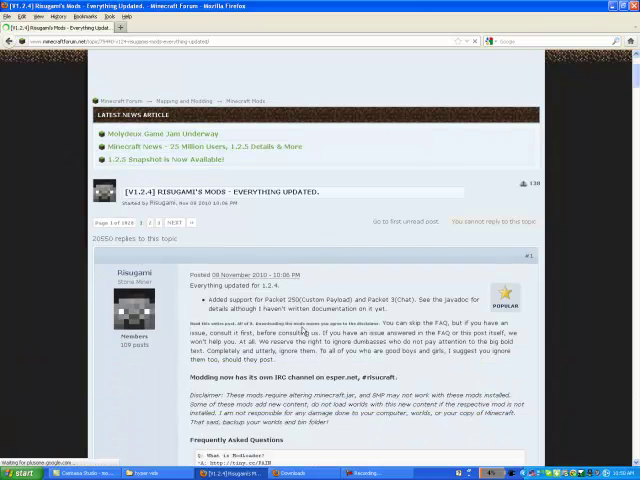
scroll("down", 3)
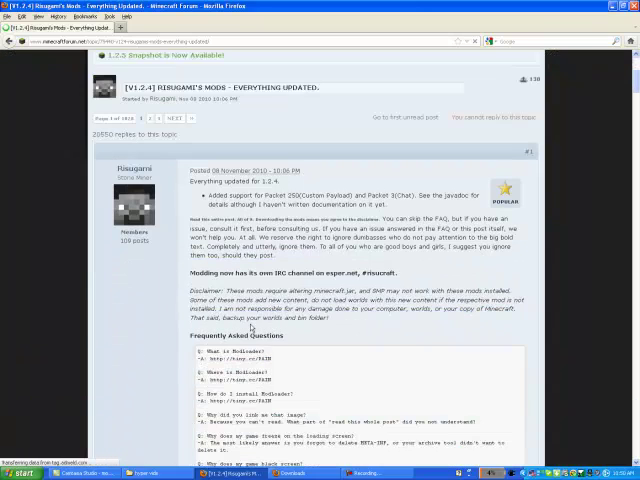
scroll("down", 3)
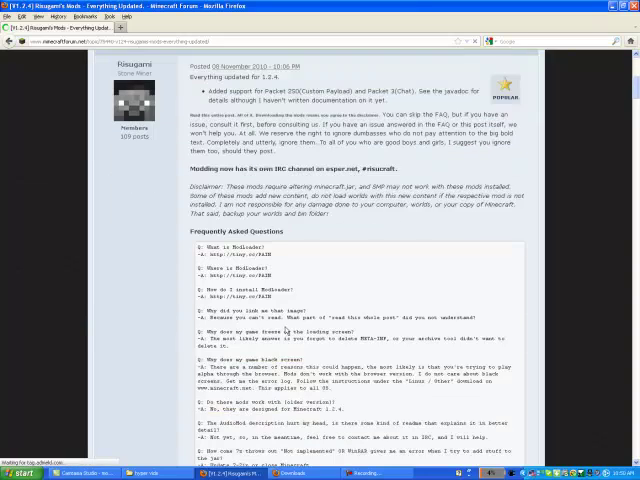
scroll("down", 3)
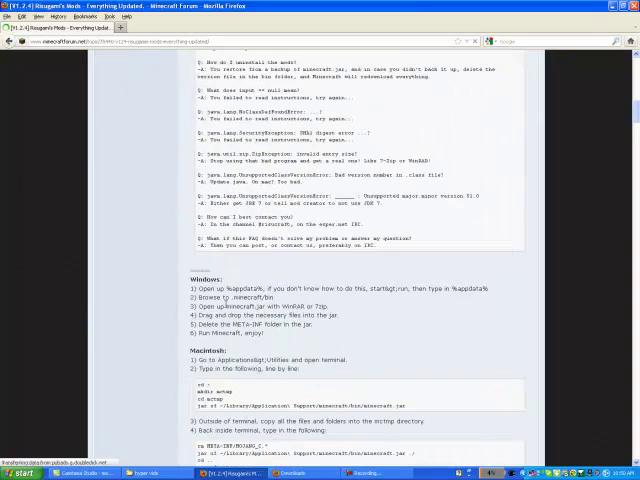
scroll("down", 3)
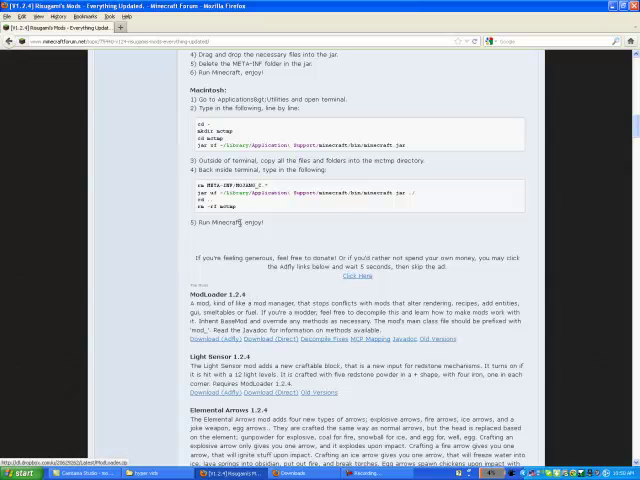
scroll("up", 3)
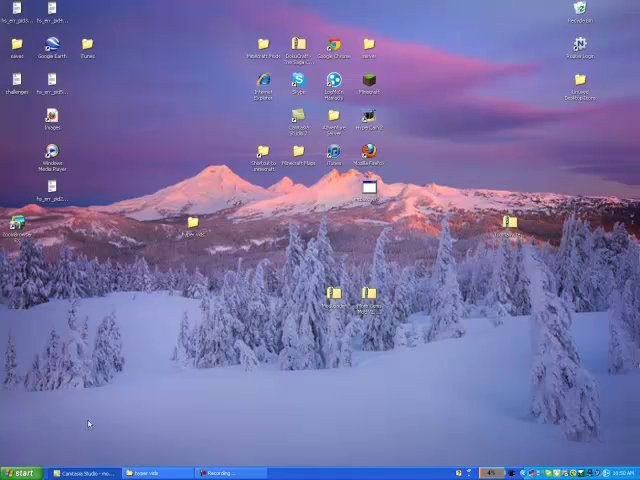
mouse_move(330, 284)
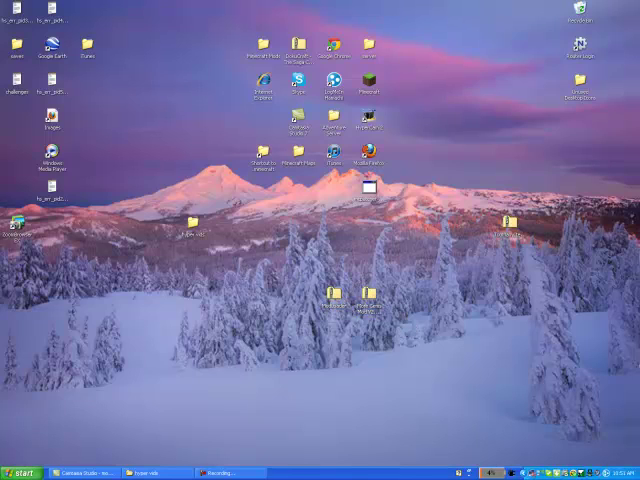
Step: Run %appdata% from the Run box to open the Application Data folder
key("Win+r")
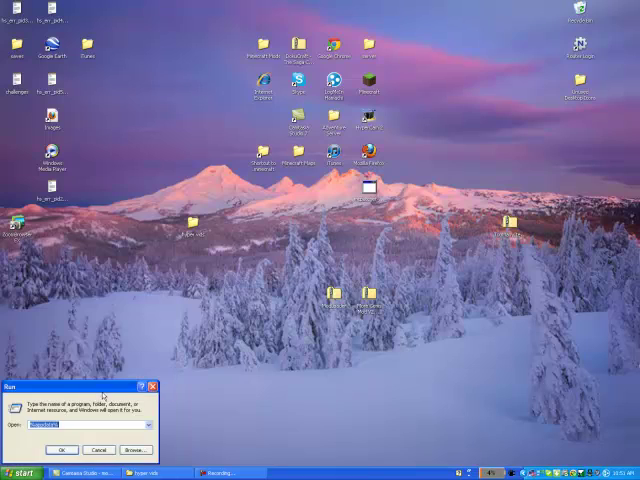
type("%appdata%")
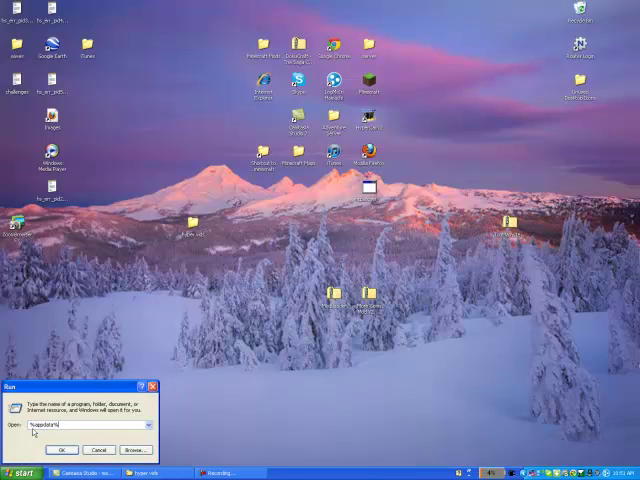
left_click(62, 450)
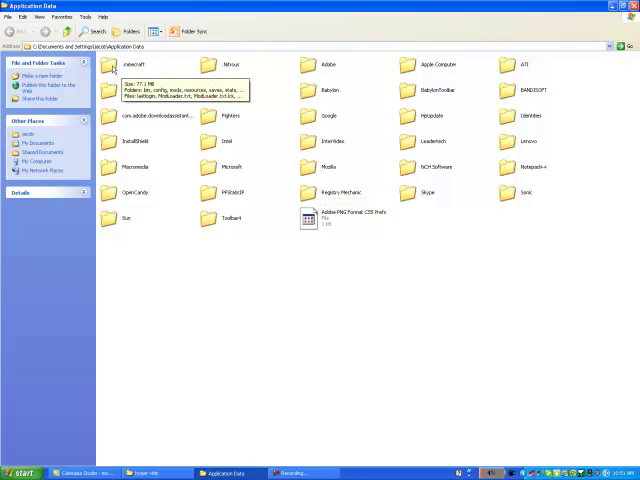
Step: Open the .minecraft folder and go into its bin folder
left_click(137, 63)
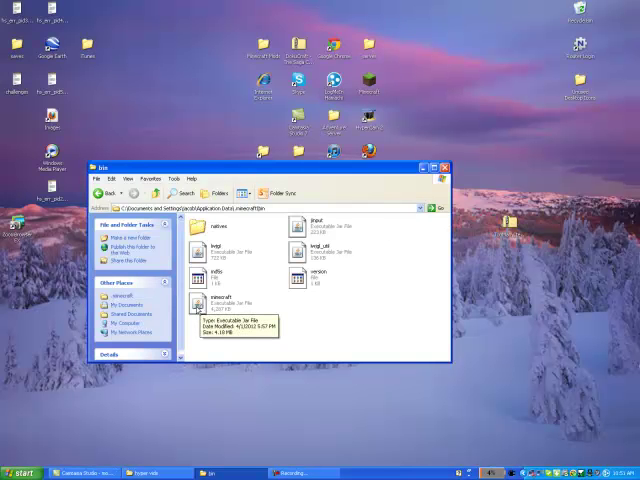
Step: Open minecraft.jar as an archive in 7-Zip from its context menu
right_click(204, 302)
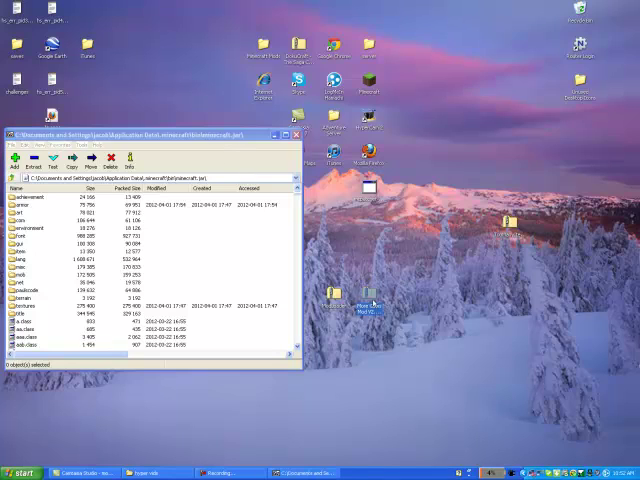
Step: Show the context menu for the More Gems Mod folder on the desktop
right_click(340, 295)
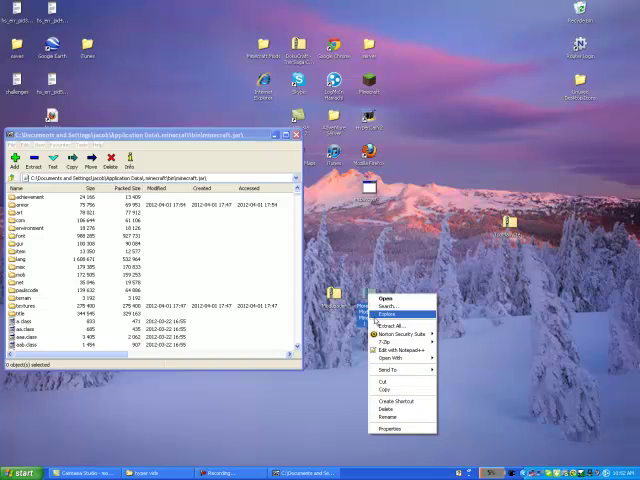
mouse_move(383, 340)
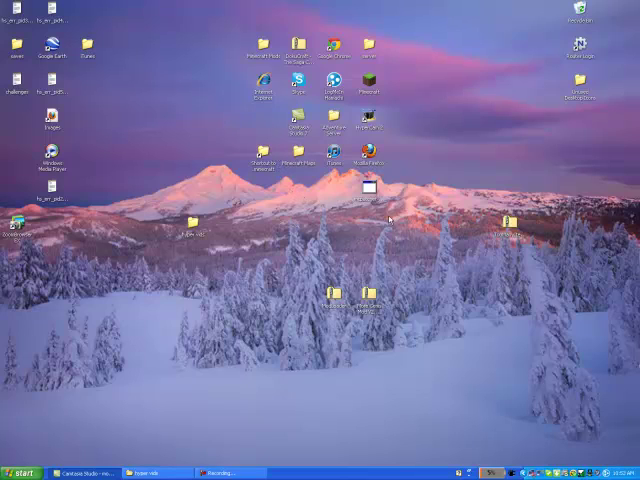
mouse_move(338, 237)
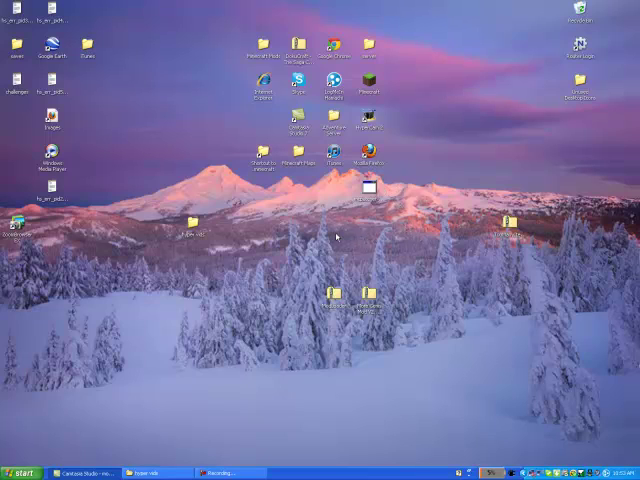
mouse_move(320, 217)
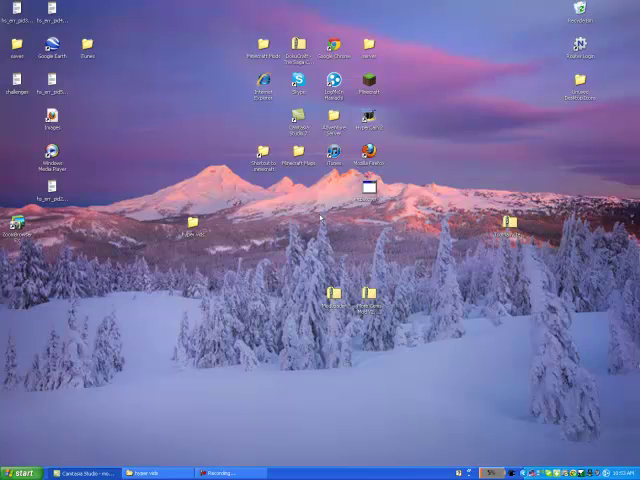